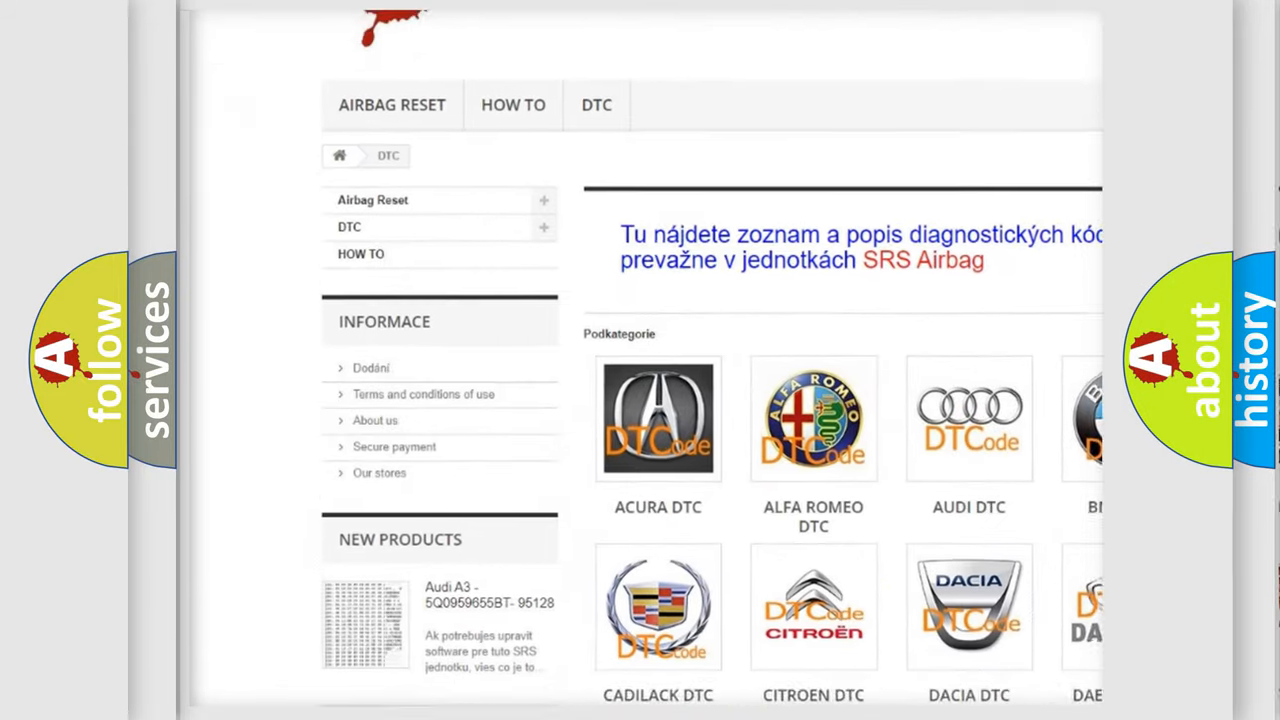
scroll("down", 3)
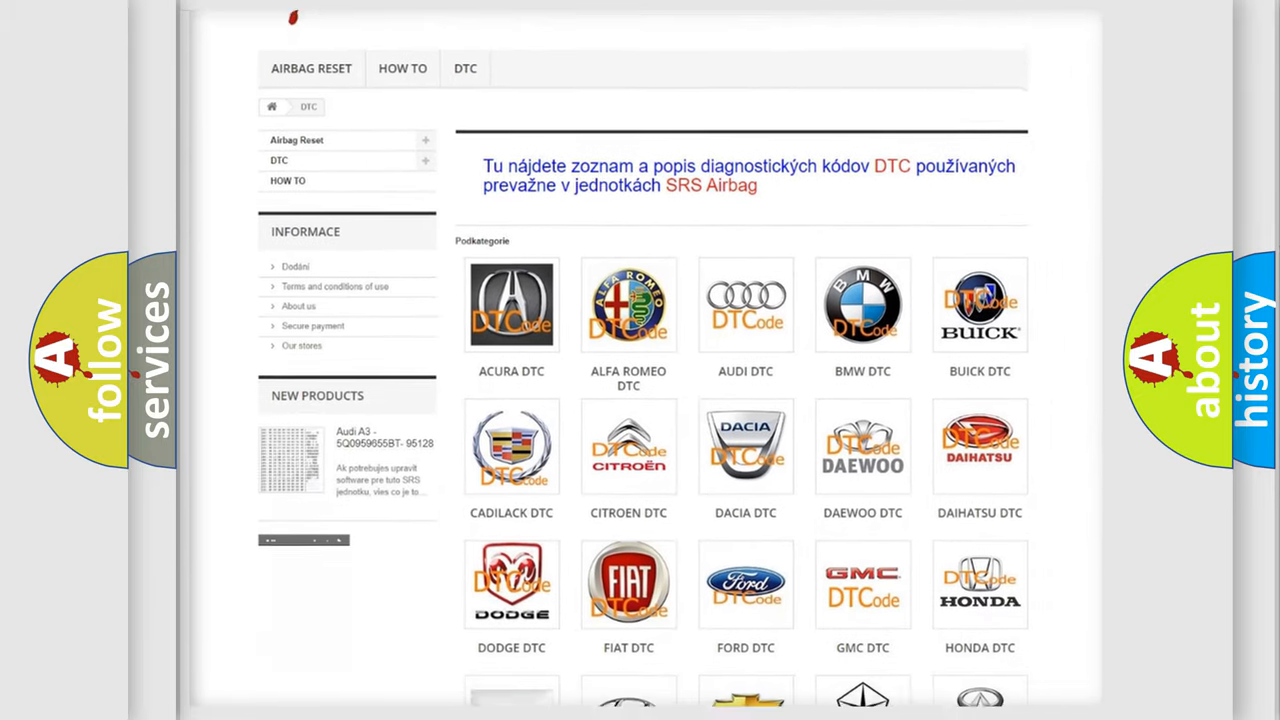
scroll("down", 3)
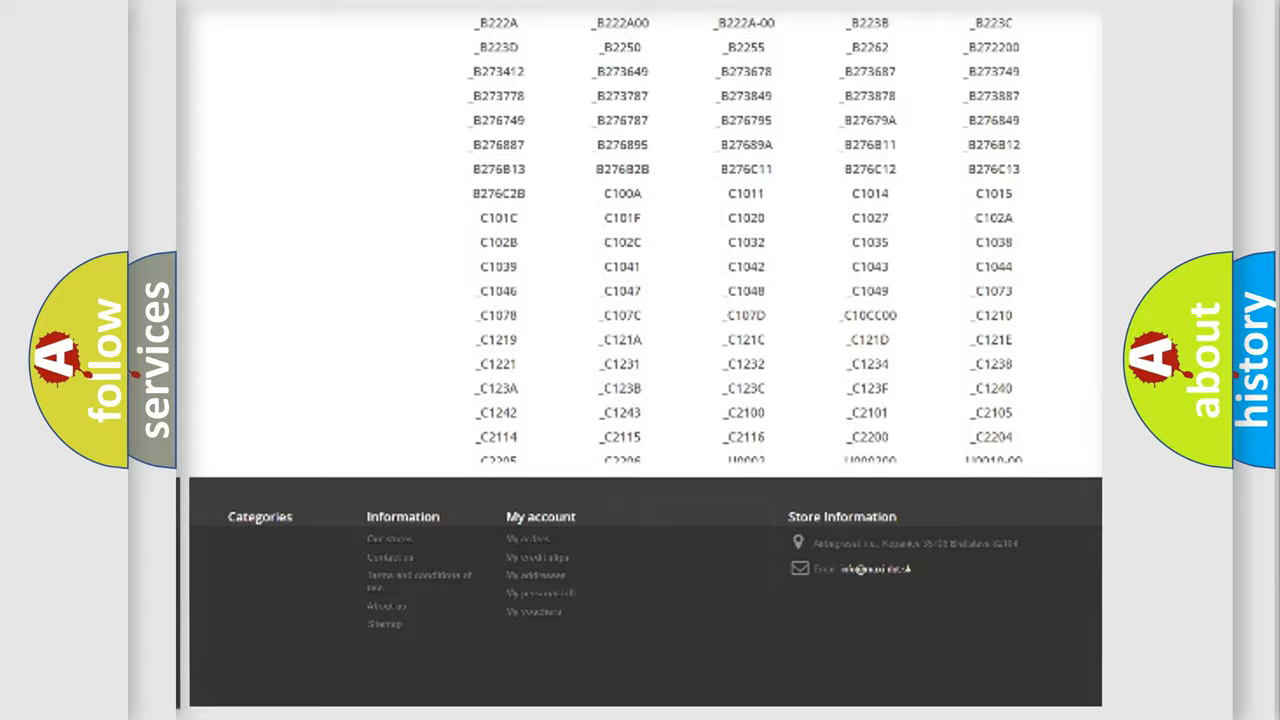
scroll("up", 3)
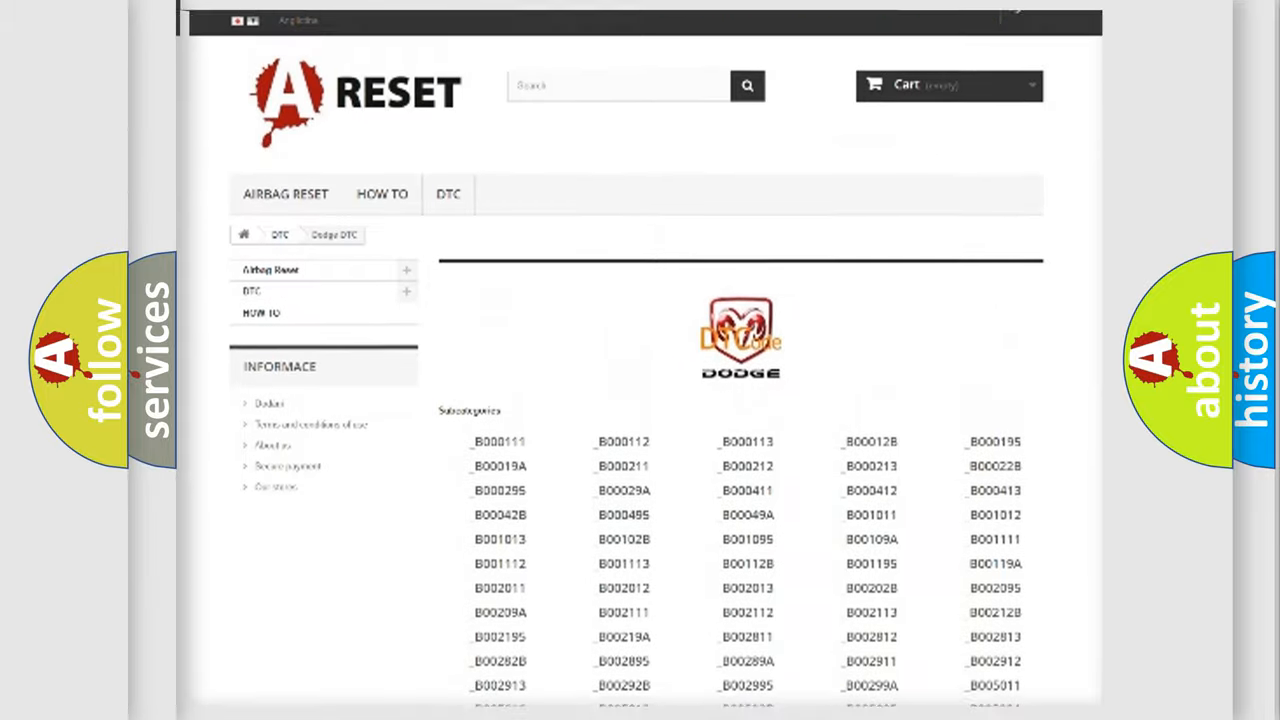